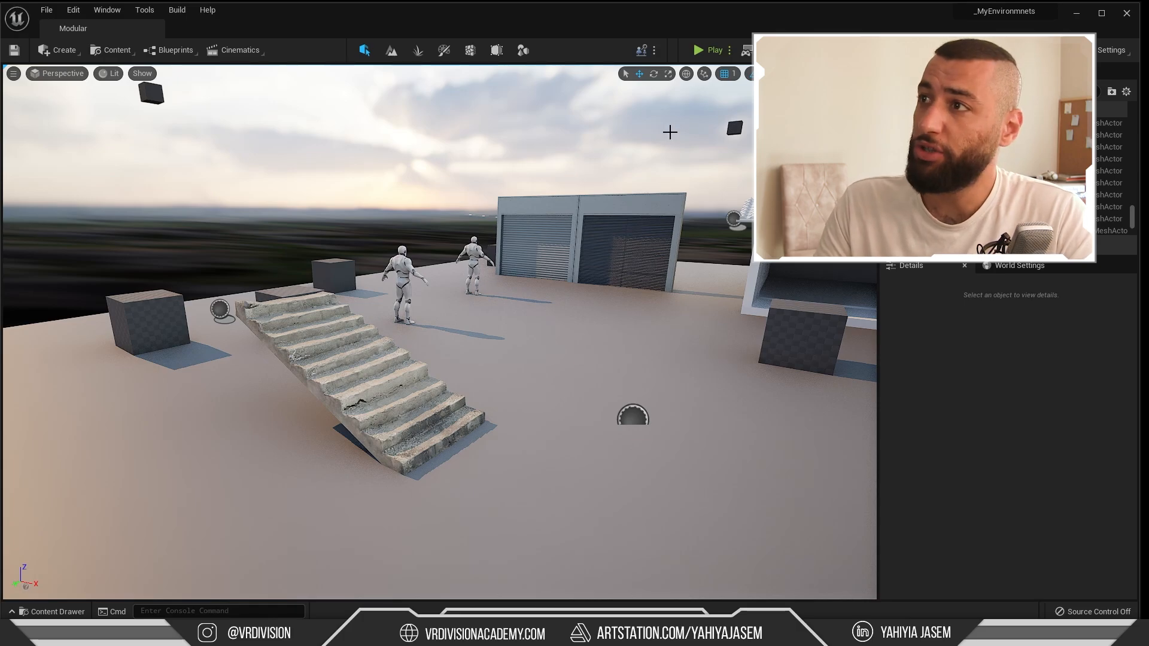
Step: Browse the Create menu's list of volume types for the level
left_click(697, 49)
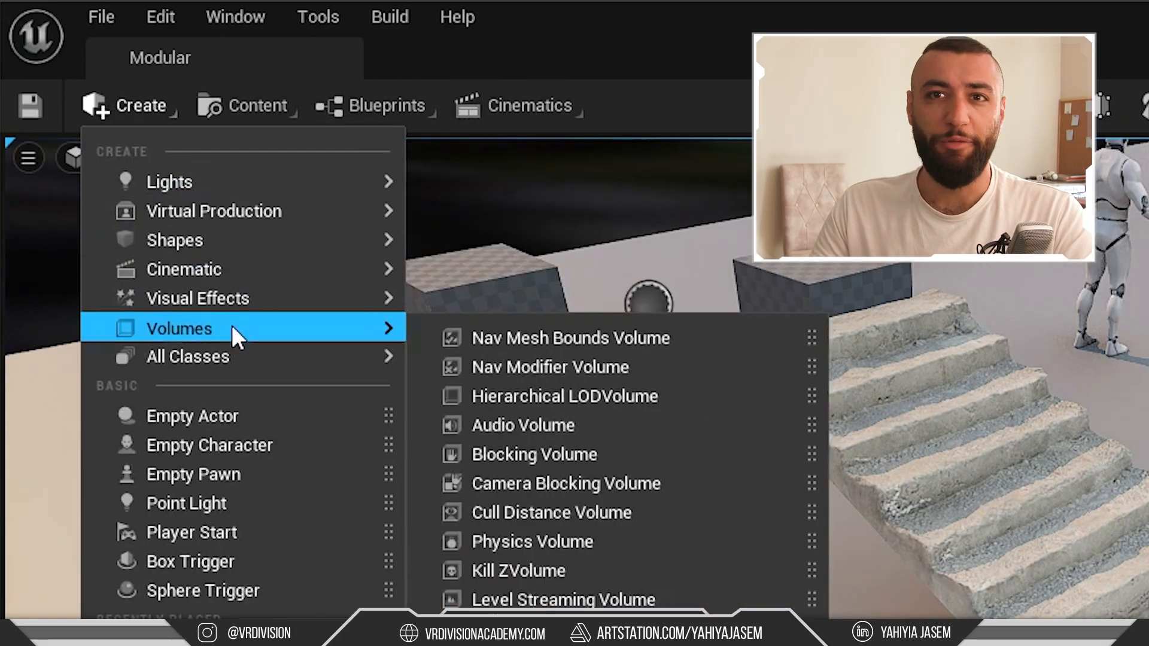
mouse_move(534, 454)
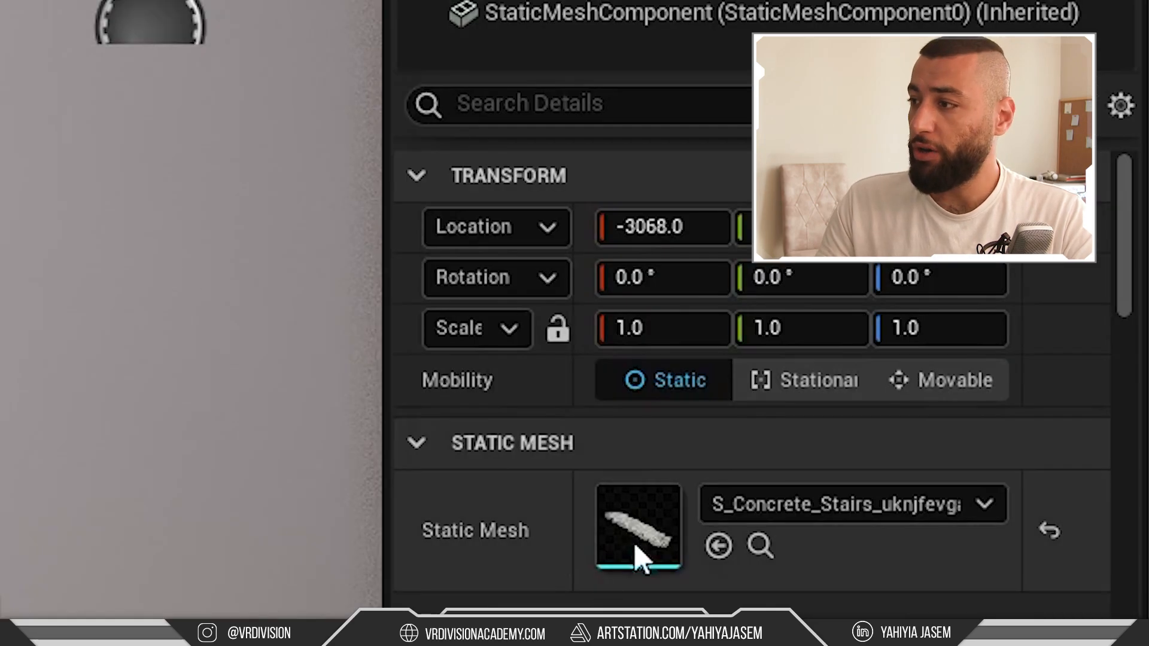
Step: Open the concrete stairs mesh in its editor and review the Auto Convex Collision settings
double_click(637, 529)
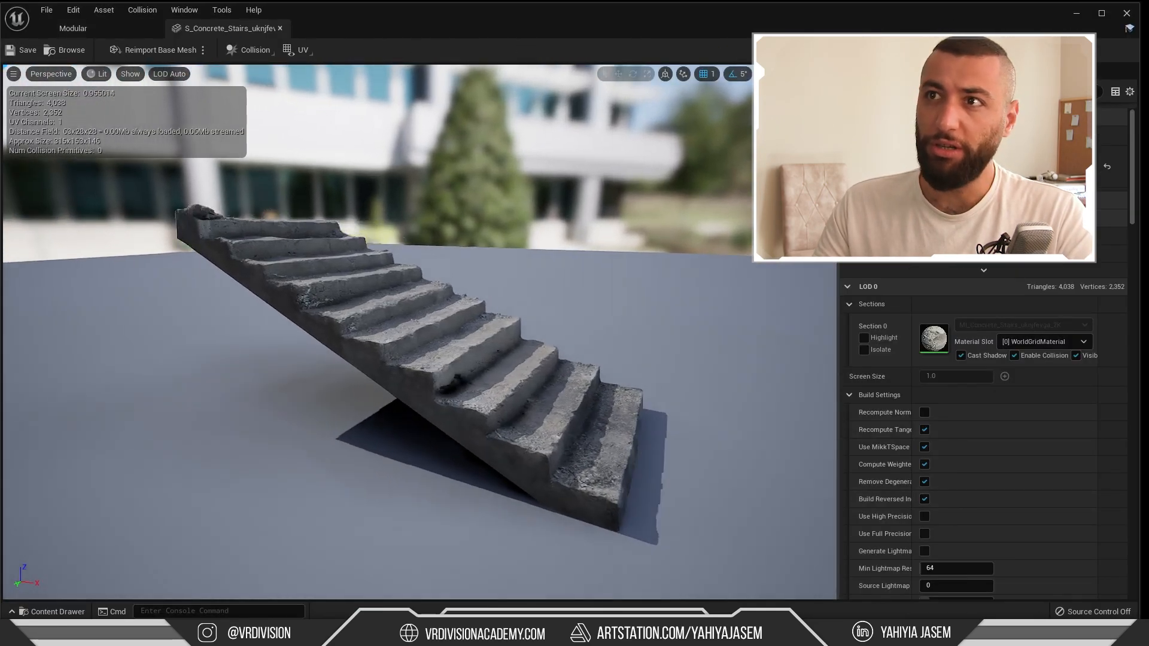
left_click(249, 50)
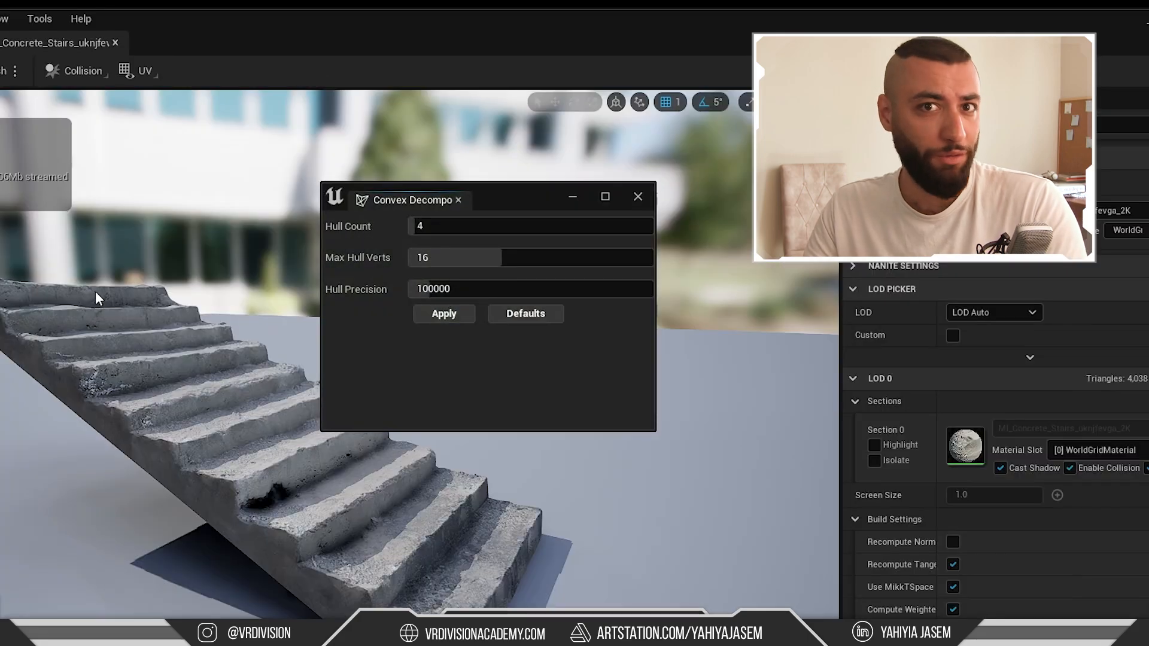
left_click(444, 314)
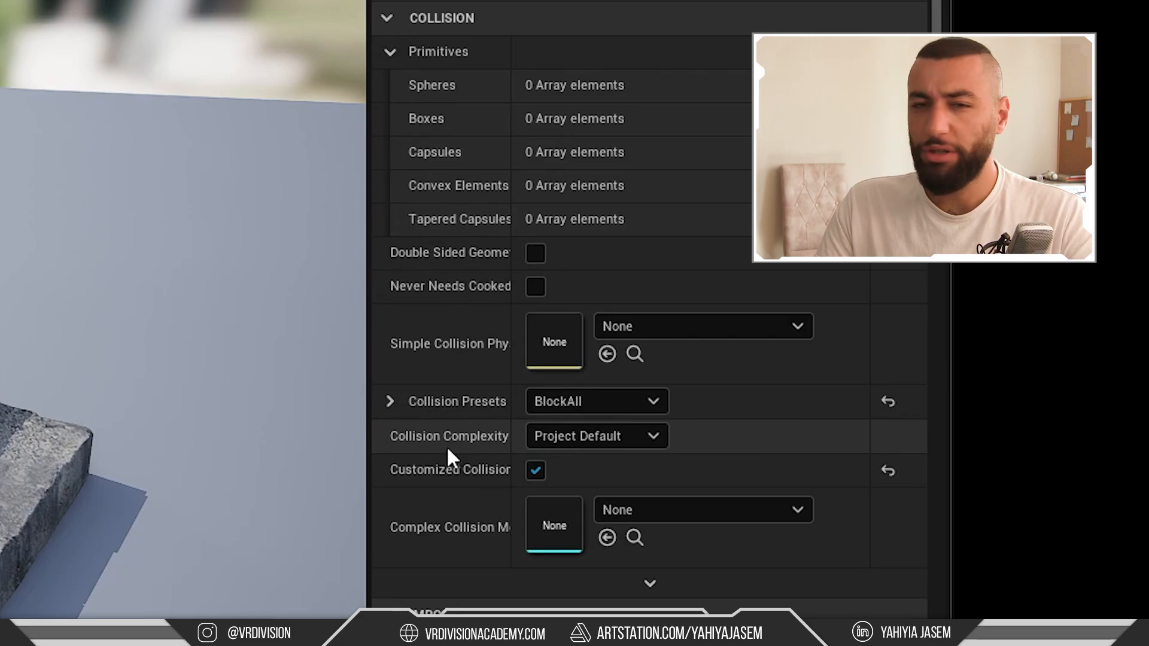
Step: Set the stairs mesh Collision Complexity to Use Complex Collision As Simple
left_click(596, 436)
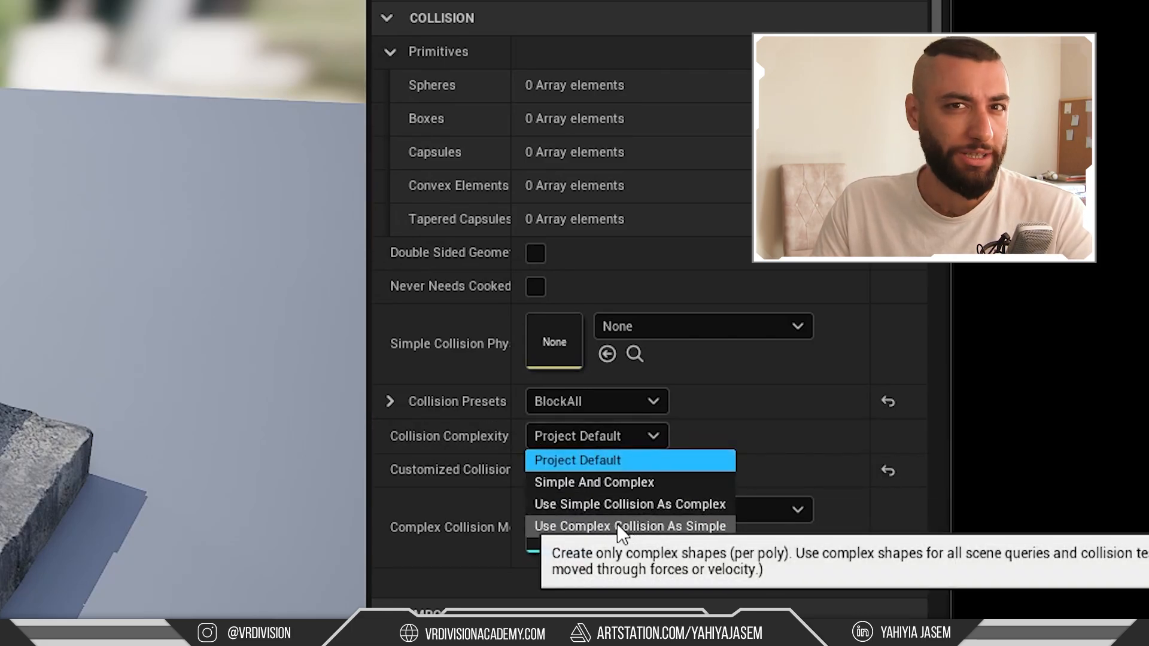
left_click(628, 525)
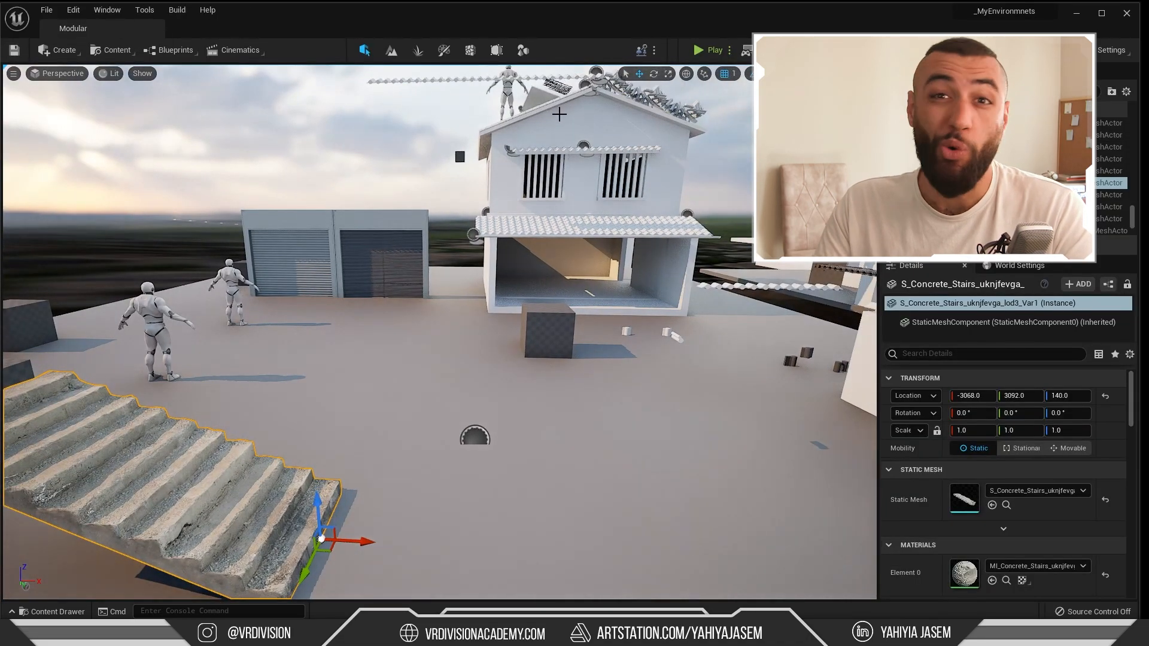
Step: Browse the Content Drawer to the rock mesh variants and list their Asset Actions
left_click(709, 49)
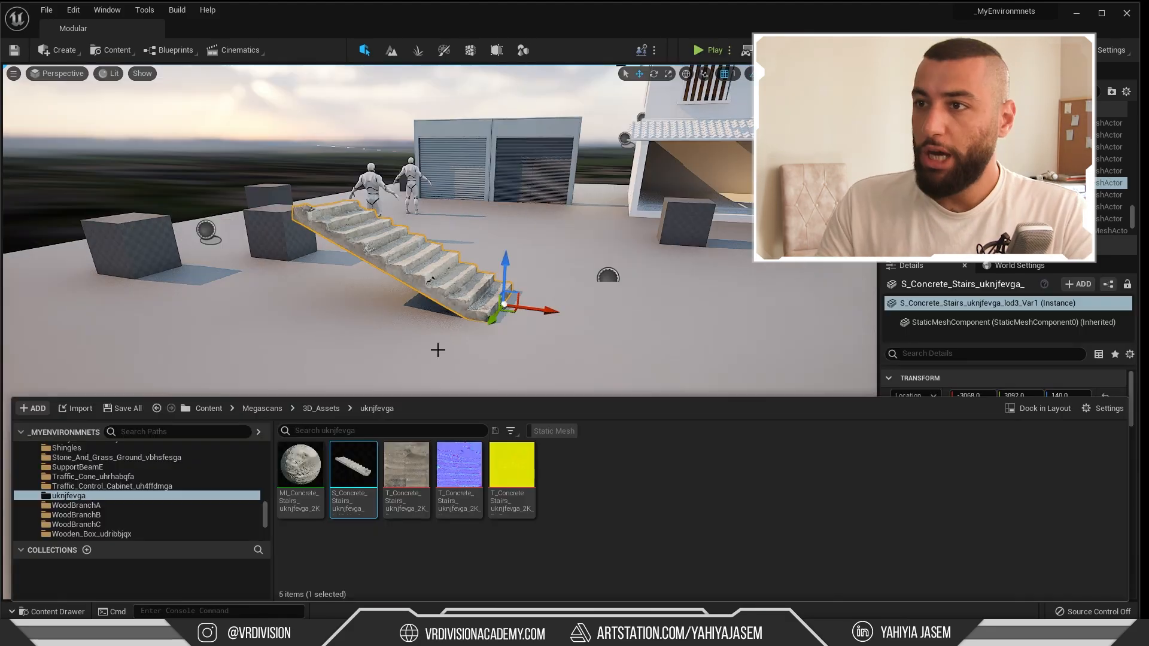
scroll("down", 3)
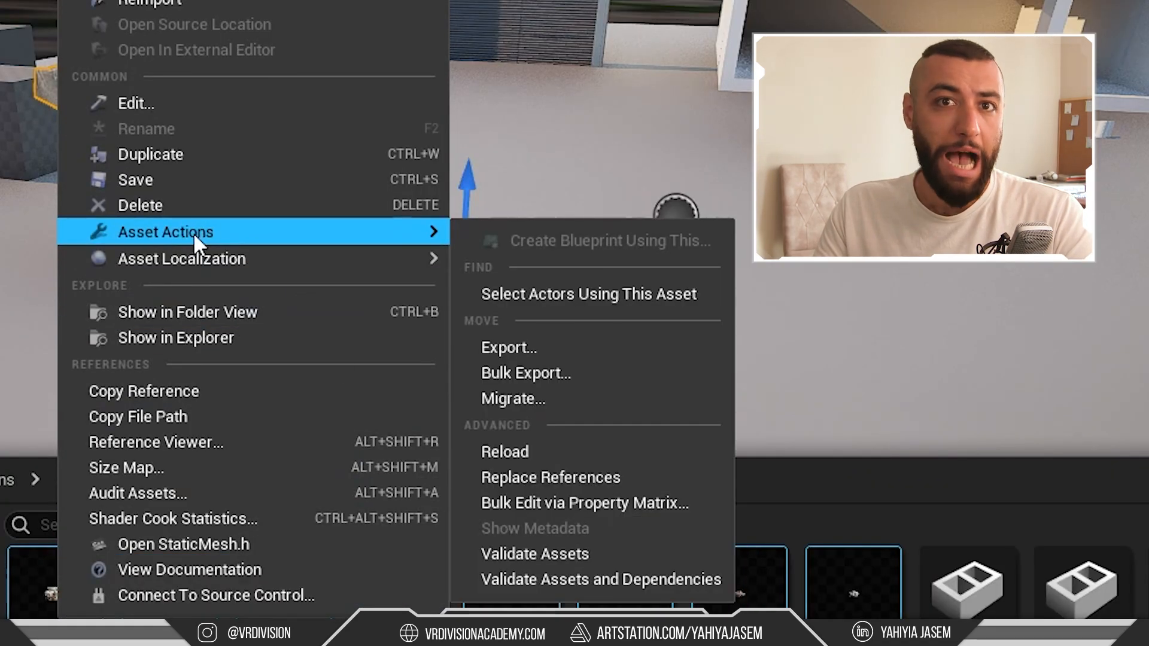
mouse_move(510, 504)
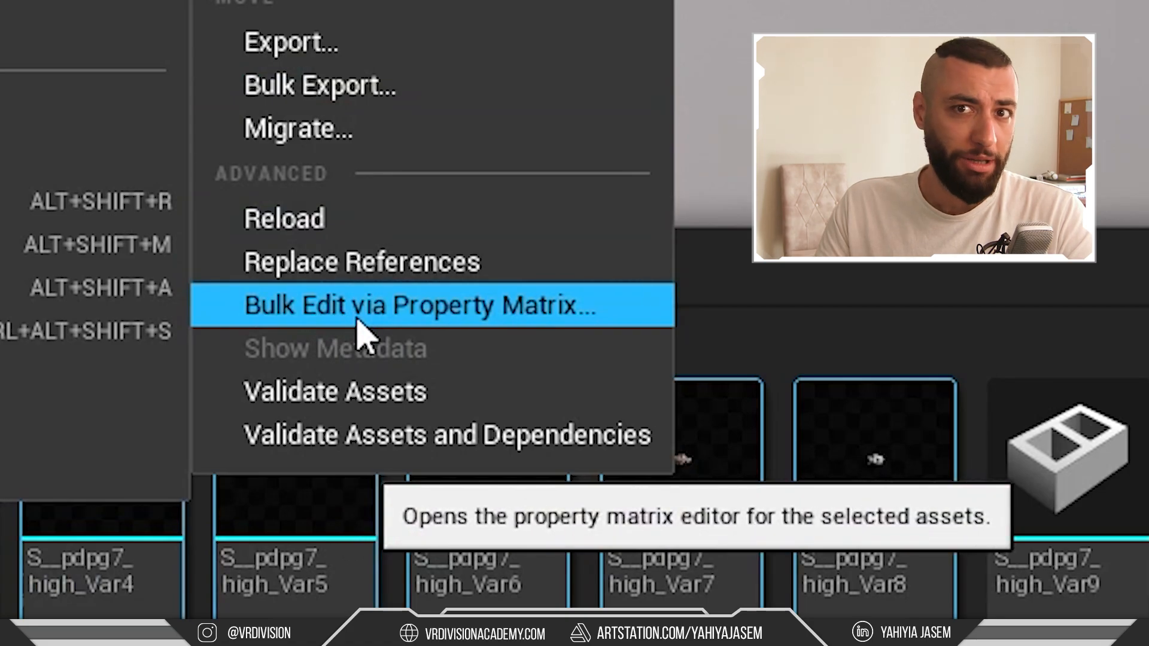
Step: Bulk edit the eight rock meshes in the Property Matrix, expanding Body Setup and selecting their rows
left_click(421, 306)
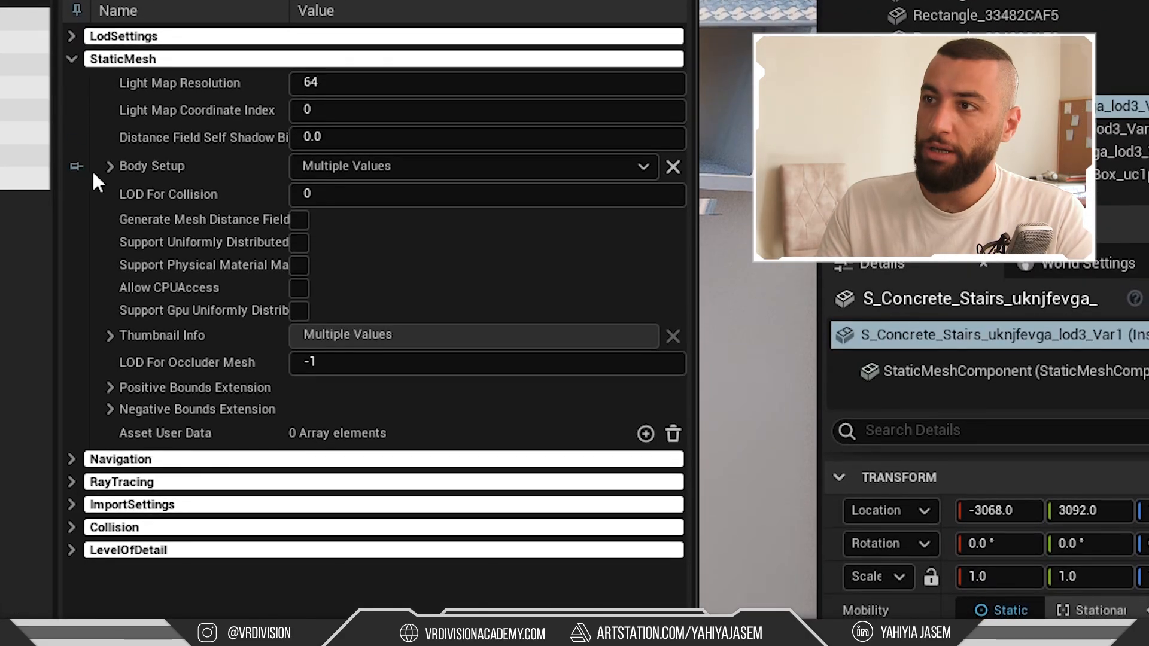
left_click(109, 166)
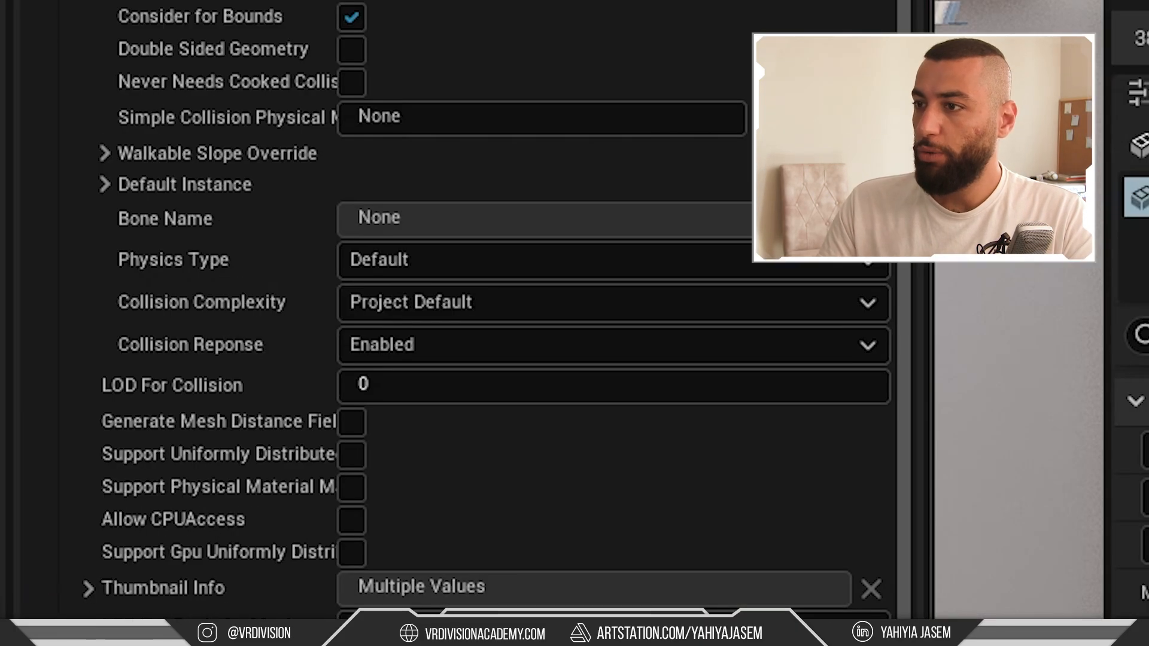
mouse_move(235, 337)
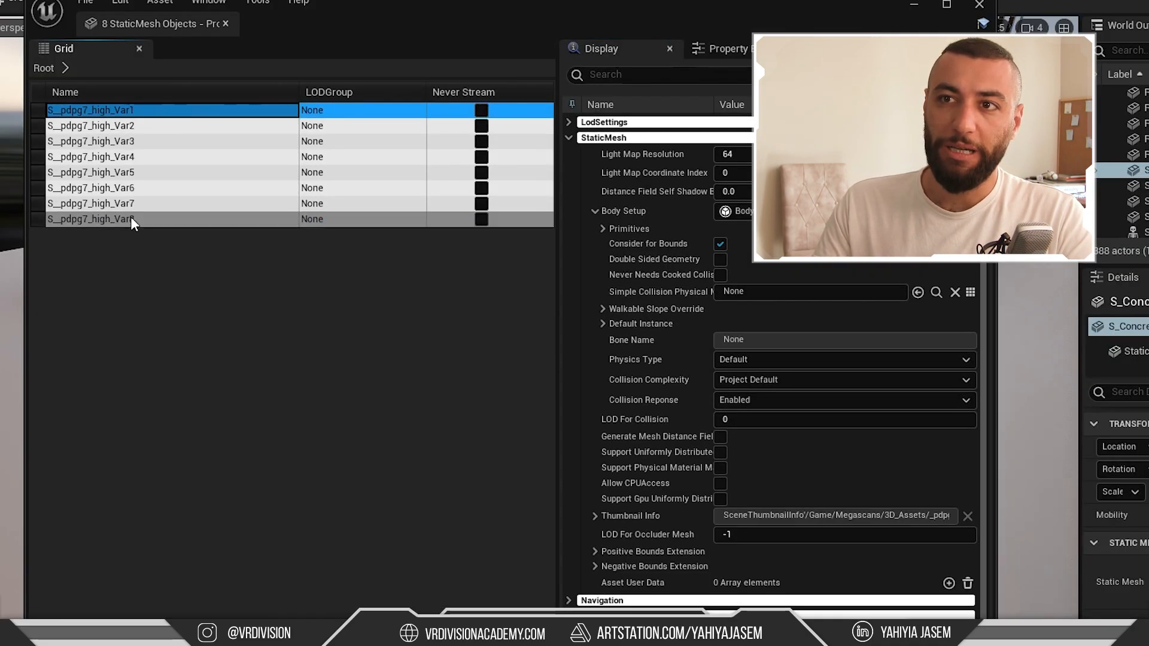
left_click(91, 219)
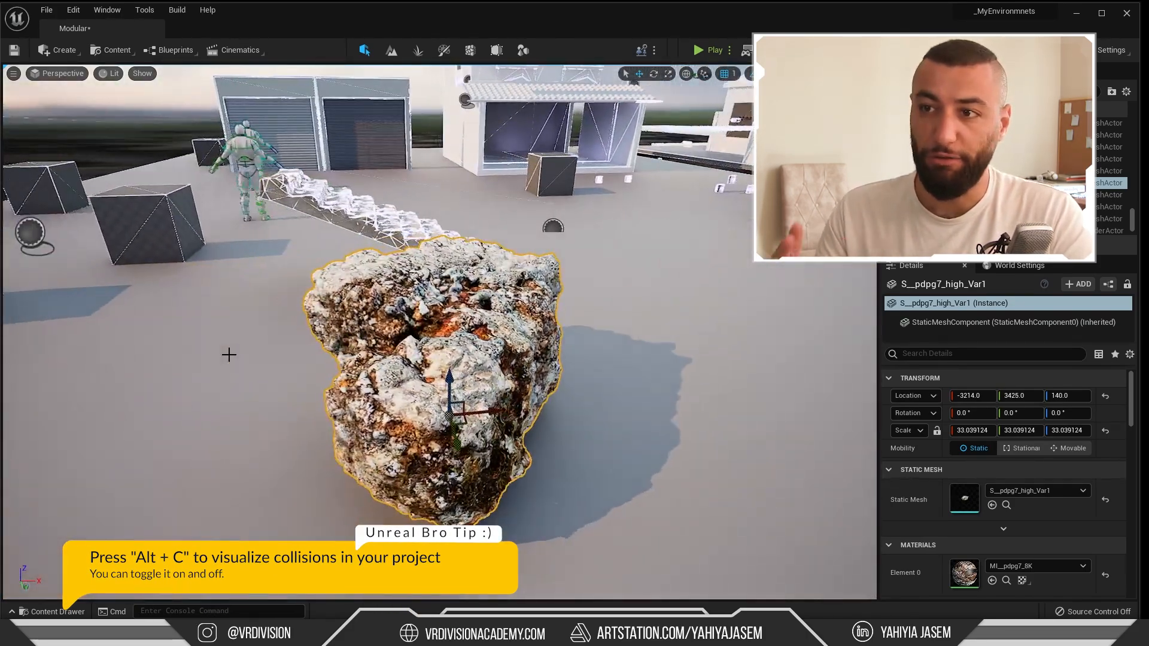
Step: Select the eight rock mesh variants in the Content Drawer and list their asset actions
left_click(709, 50)
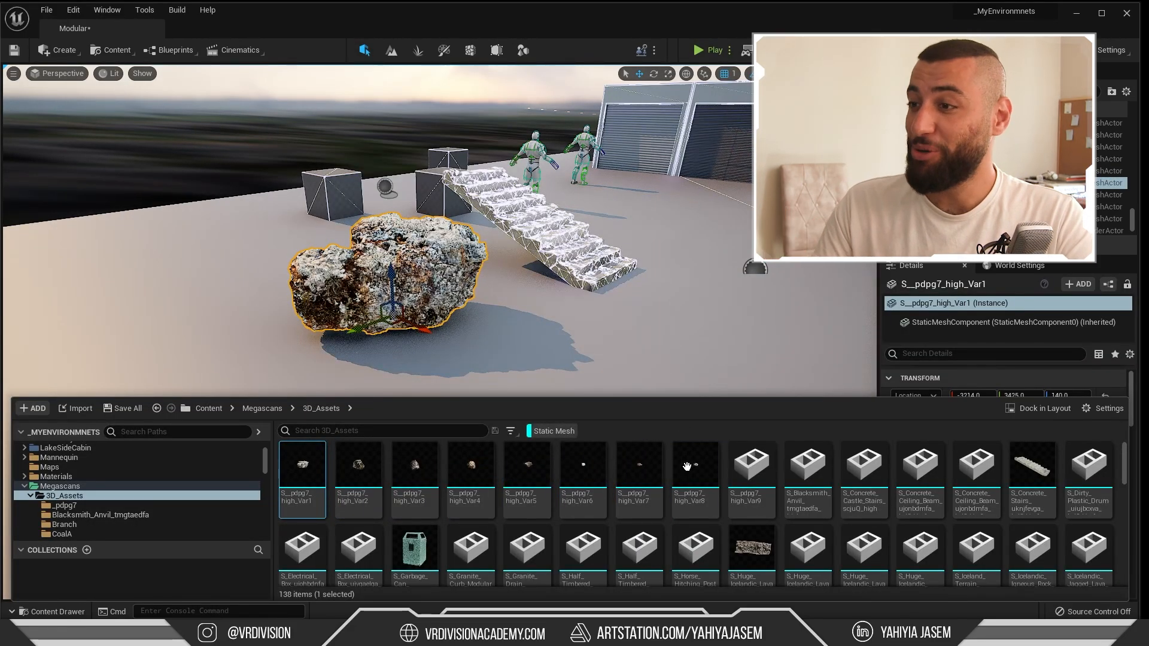
left_click(694, 480)
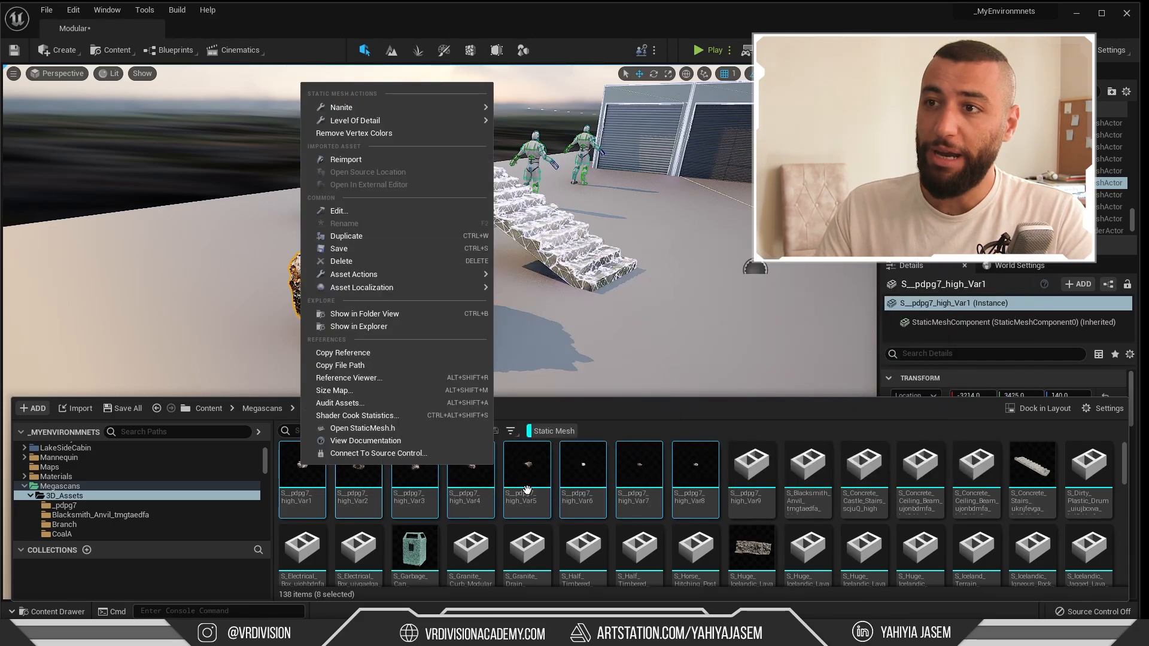
mouse_move(354, 274)
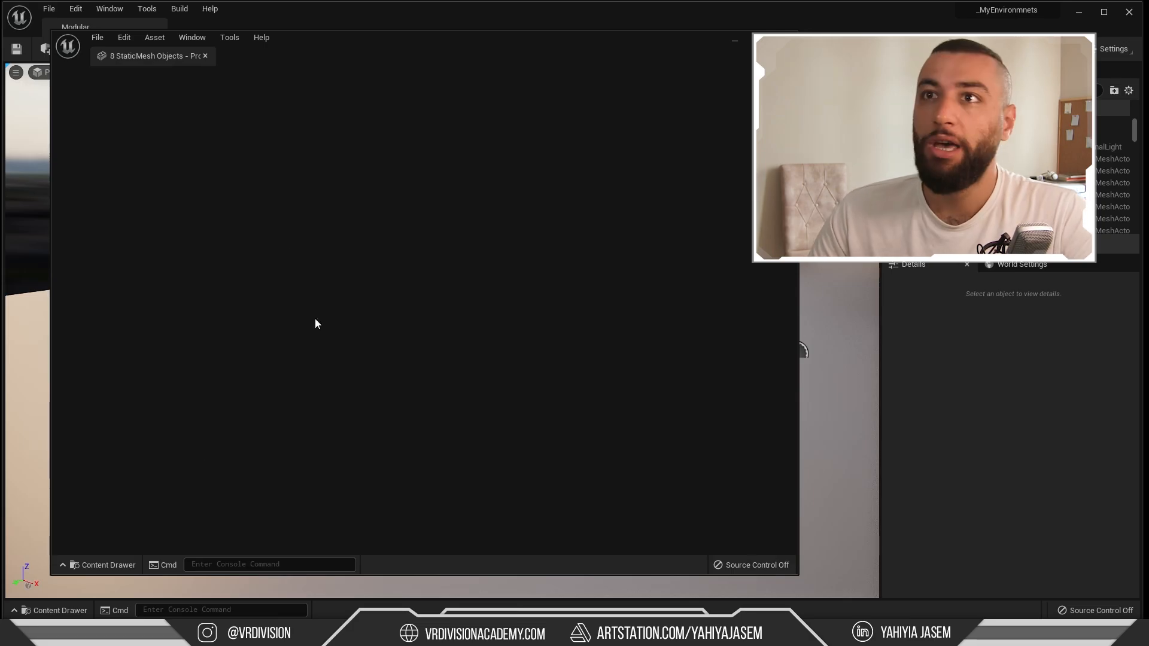
Step: Restore the Grid and Property Editor panels from the Property Matrix Window menu
left_click(228, 26)
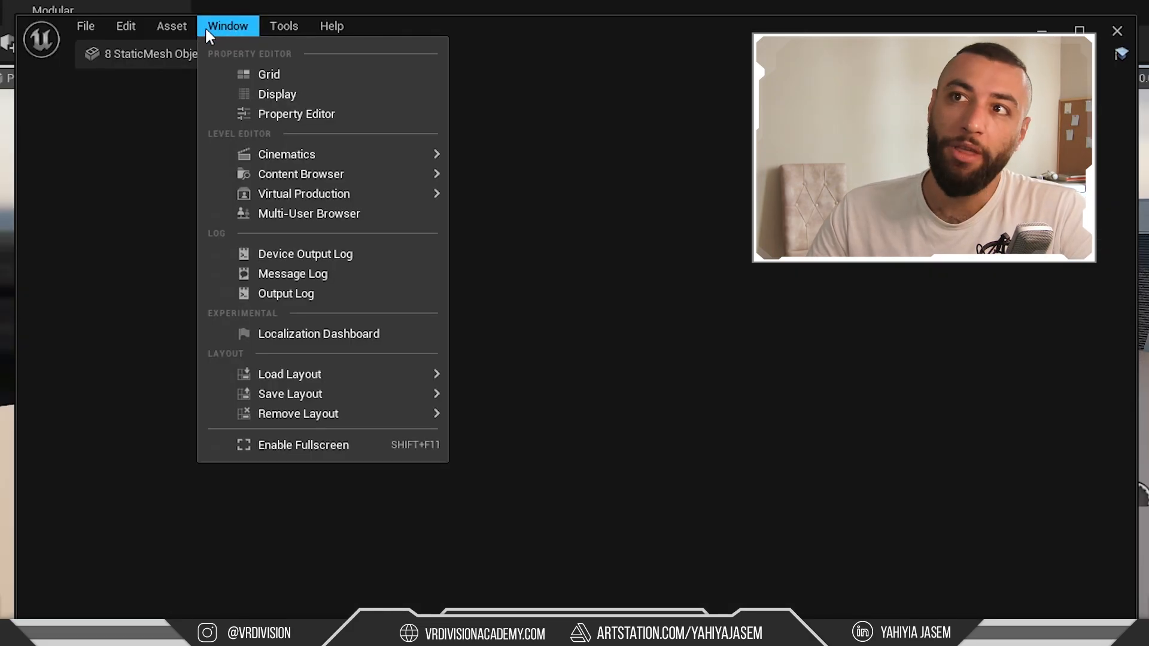
left_click(269, 74)
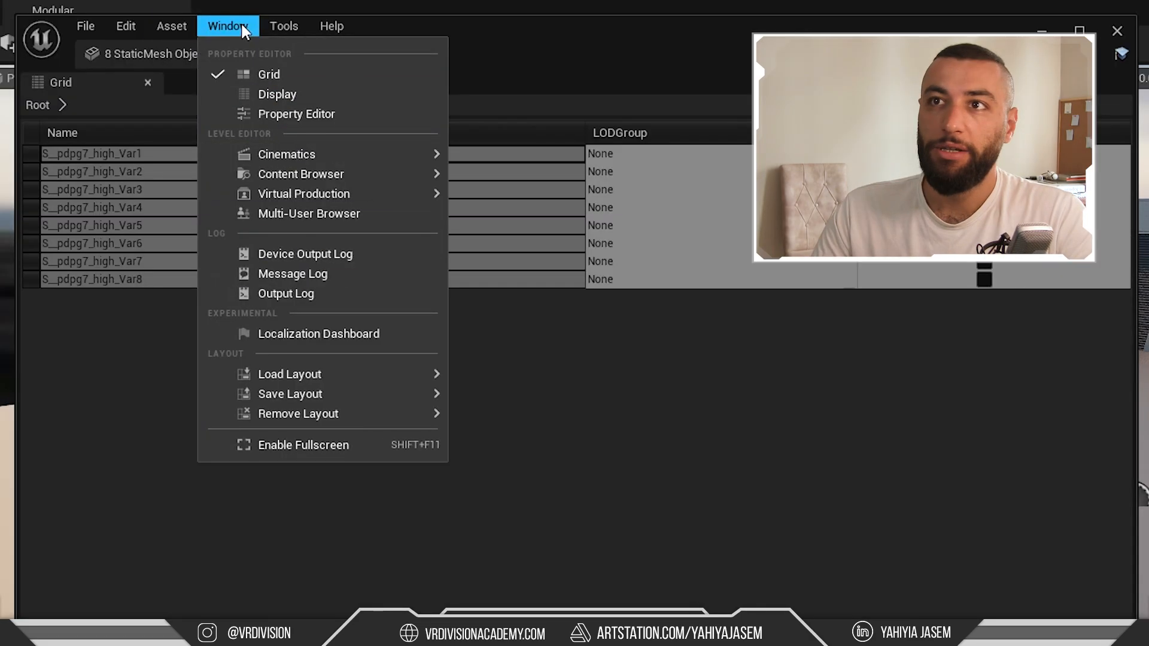
left_click(305, 103)
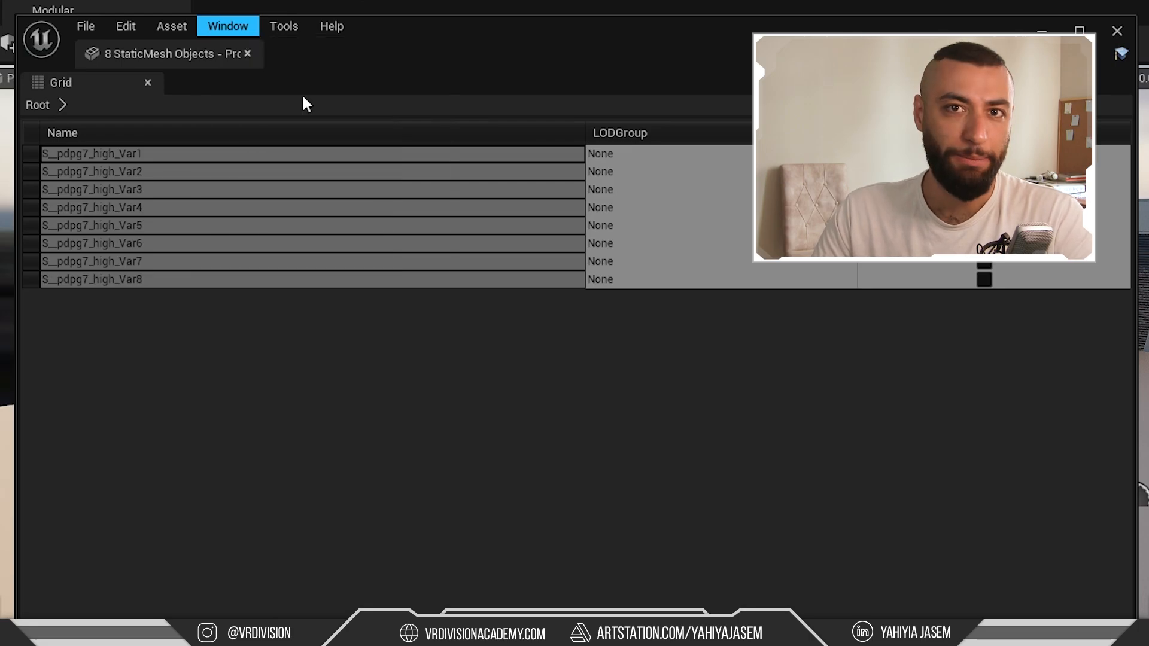
left_click(227, 26)
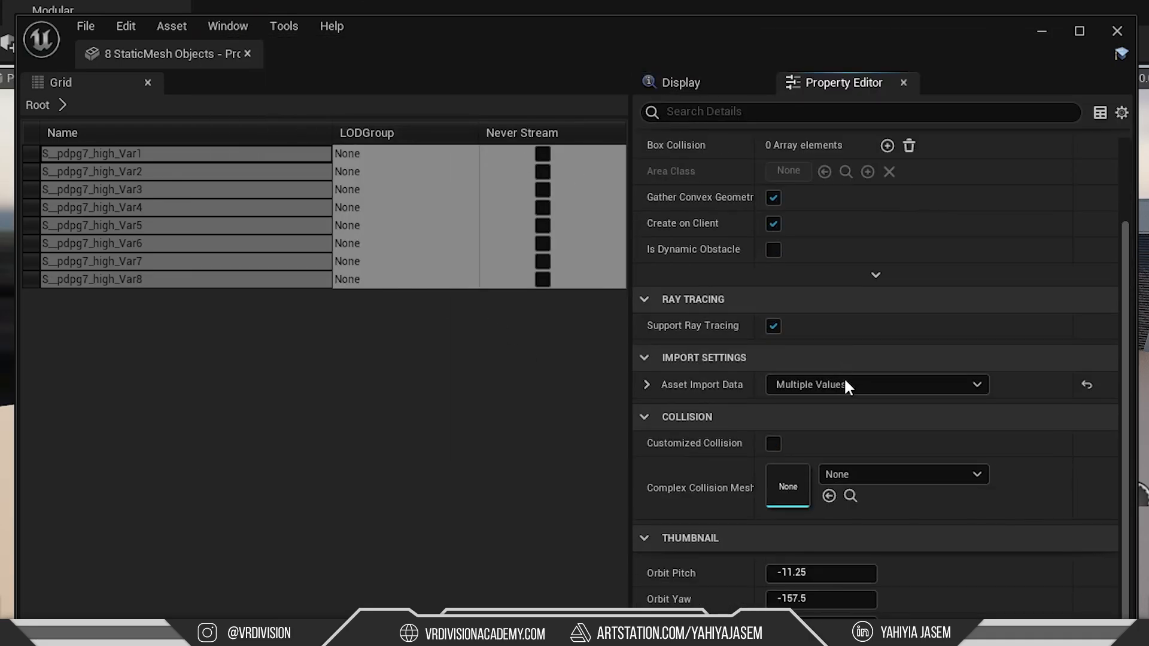
Step: Search properties for 'coll' and set the rocks' Collision Complexity to Project Default
left_click(678, 82)
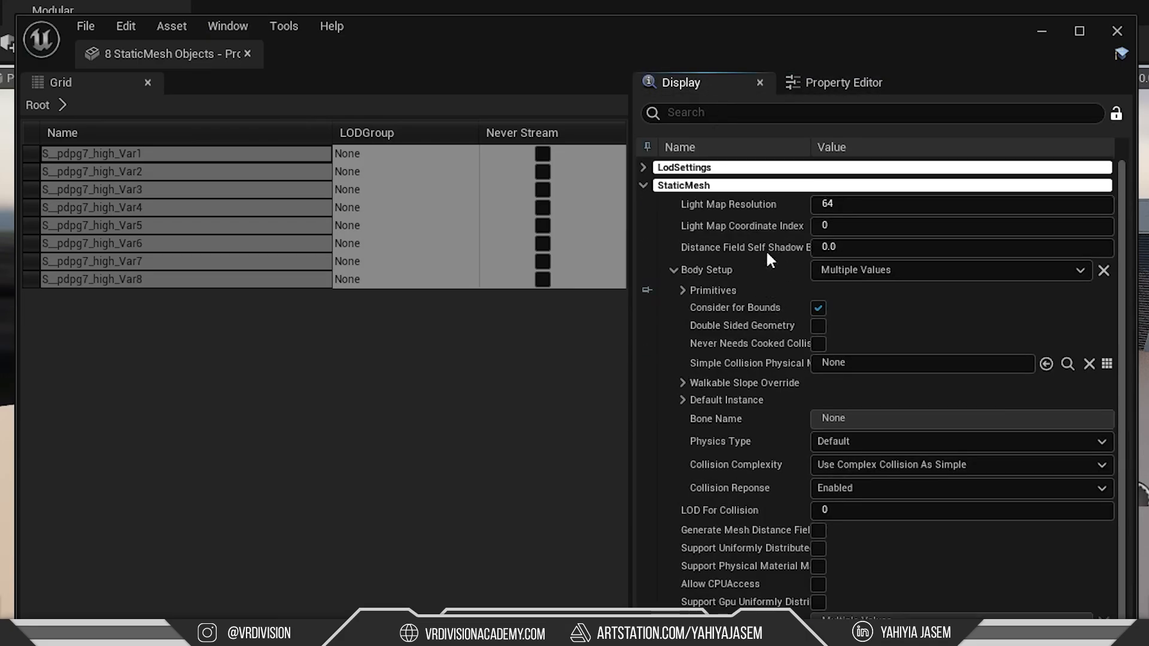
left_click(842, 82)
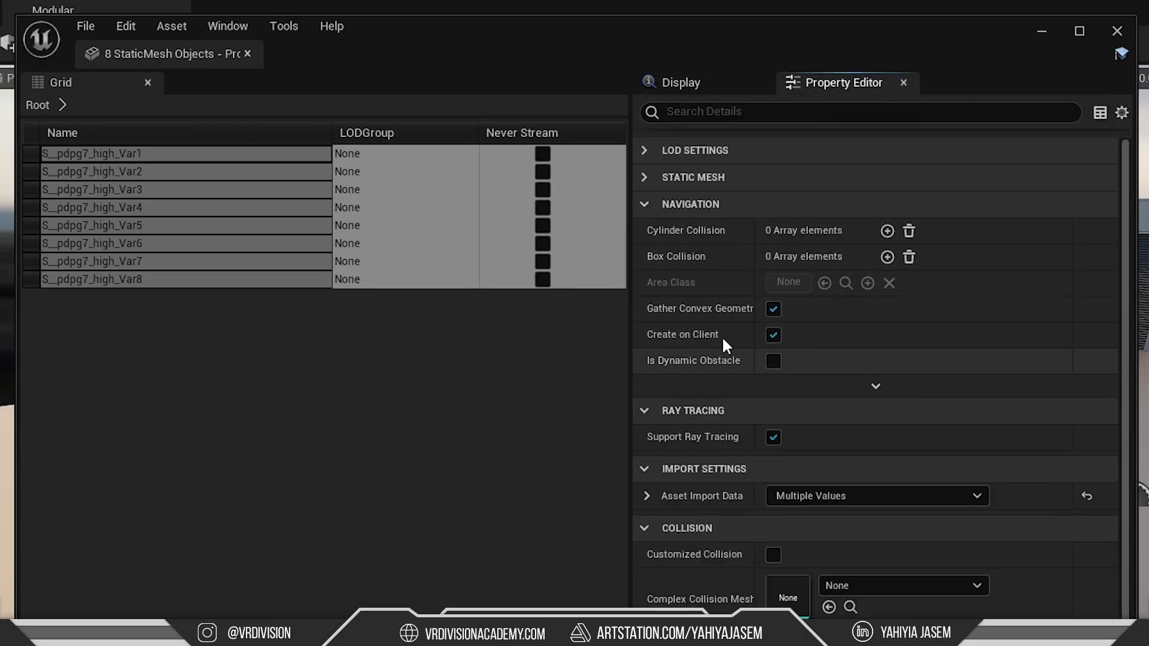
left_click(858, 111)
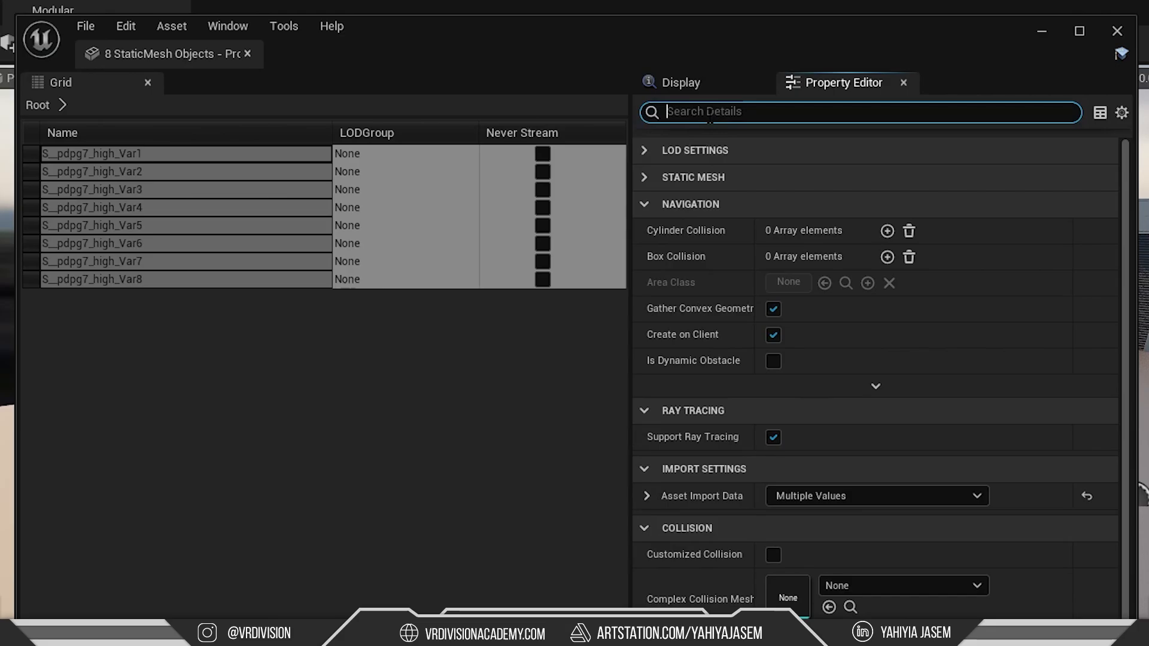
type("coll")
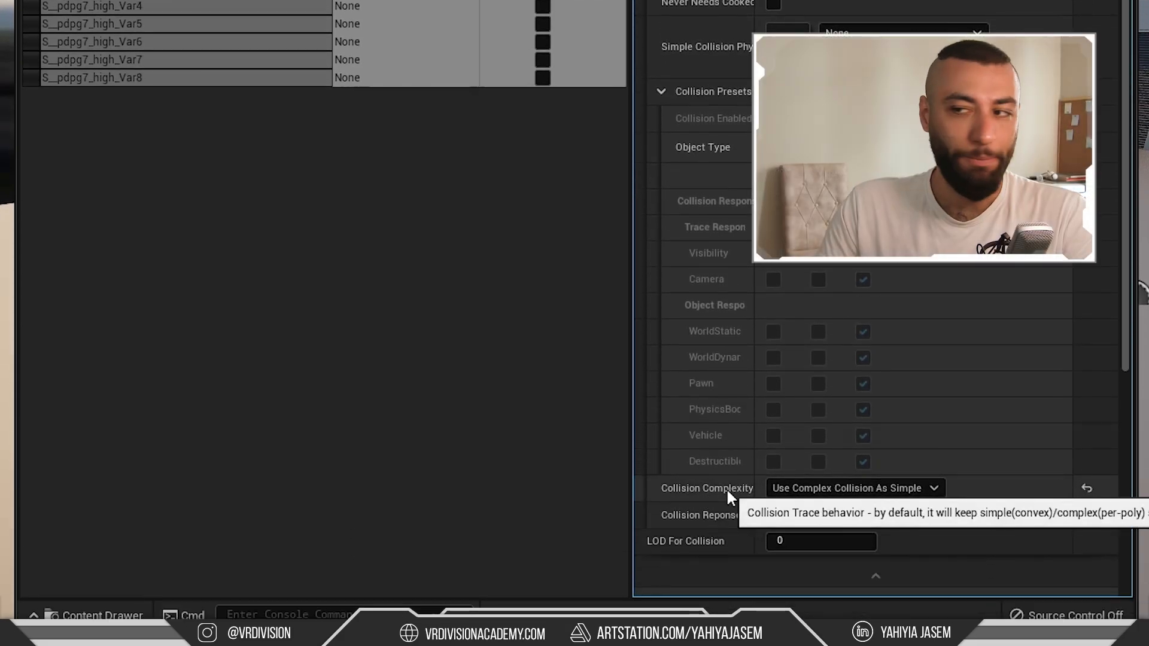
left_click(851, 488)
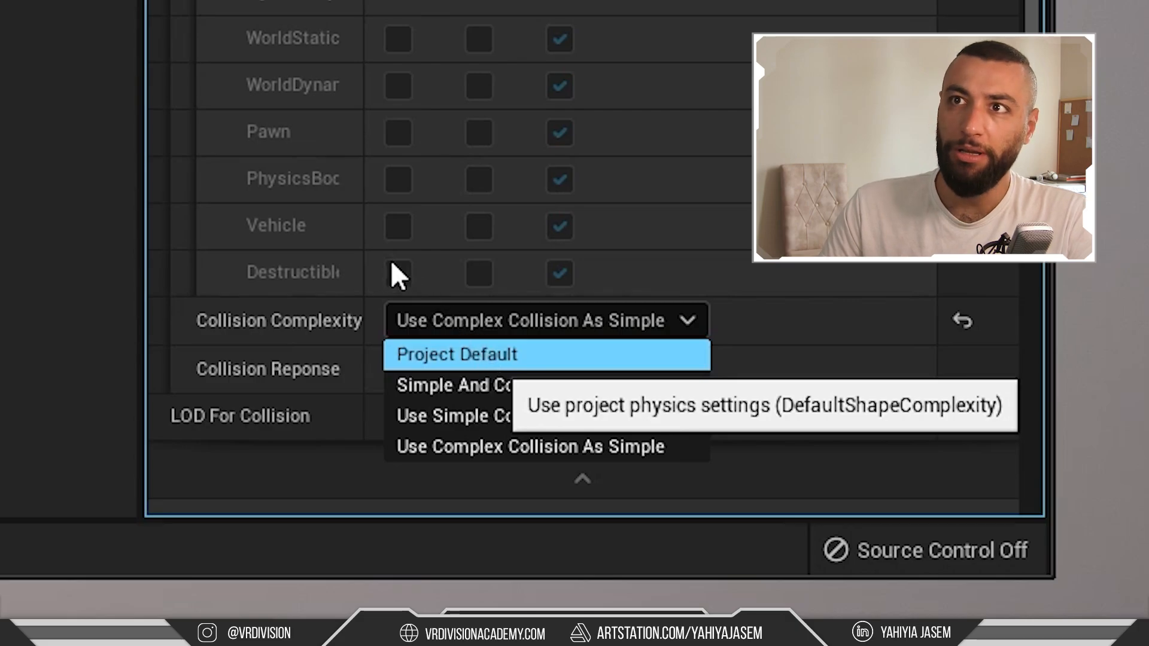
left_click(456, 354)
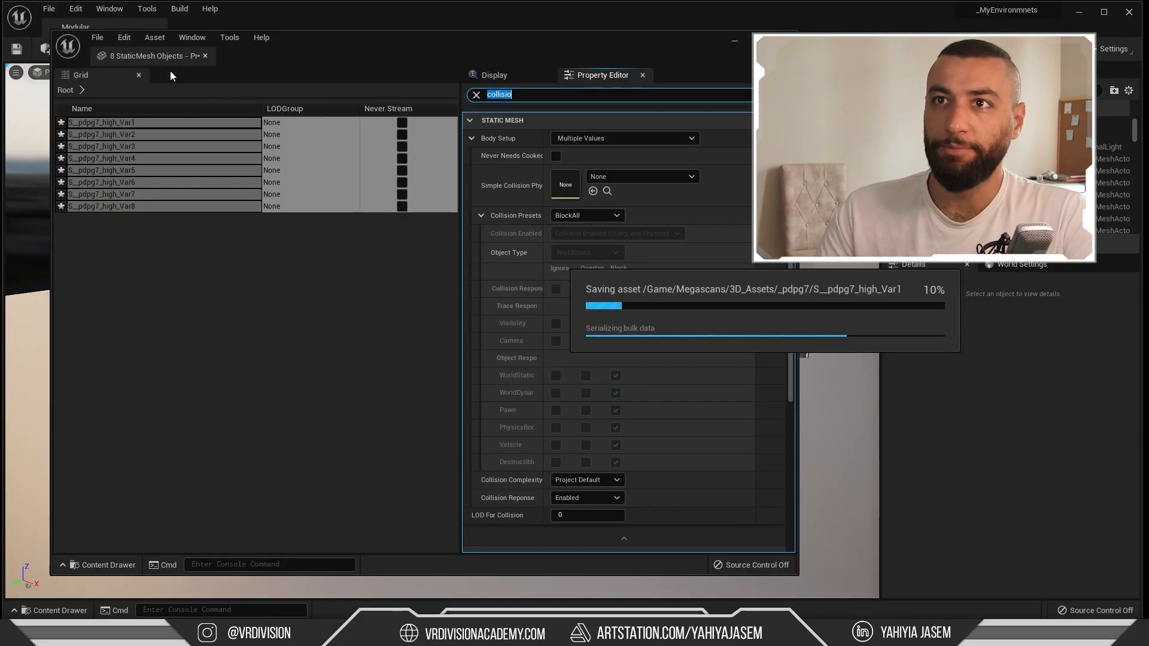